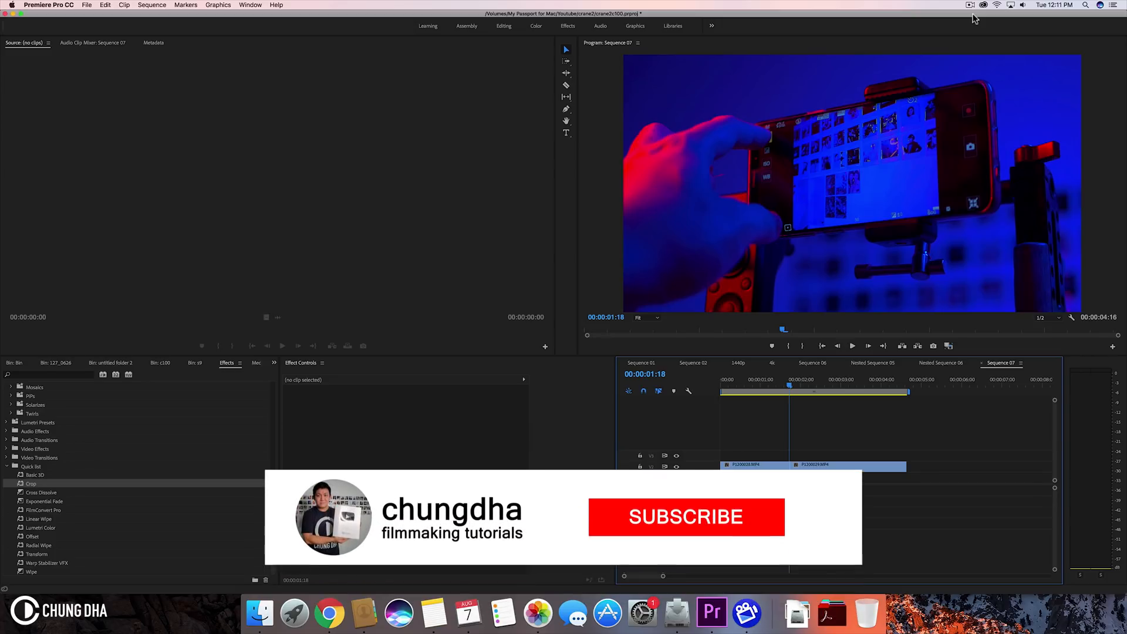
Step: Select the piece of the first clip just before the edit point on the timeline
left_click(685, 517)
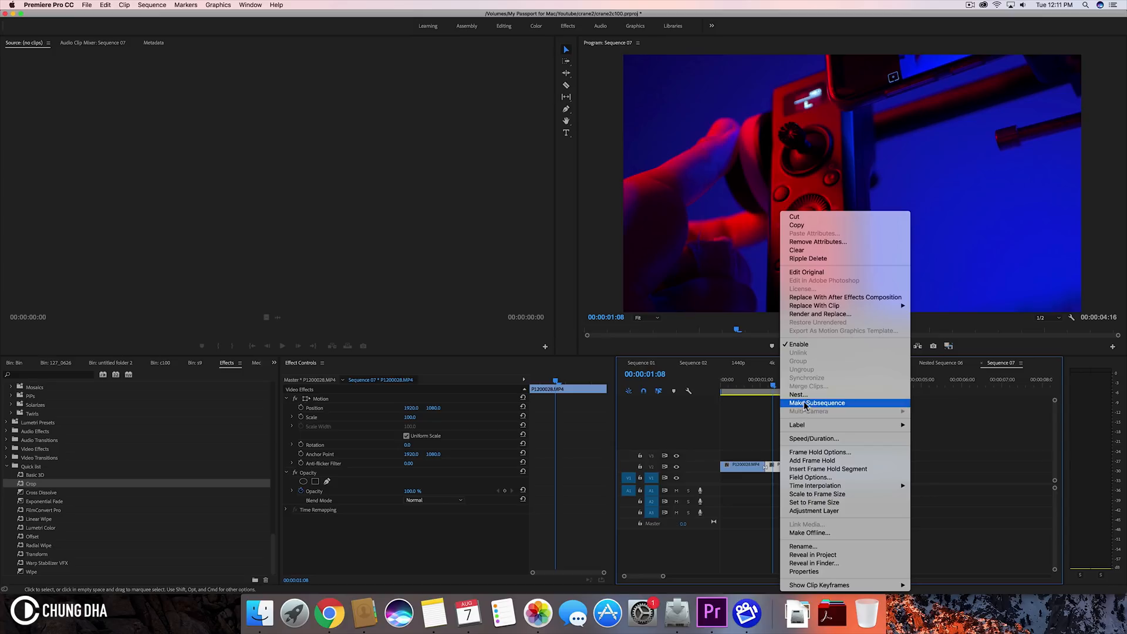
Step: Nest each of the two short clip pieces on either side of the edit into its own nested sequence
left_click(815, 403)
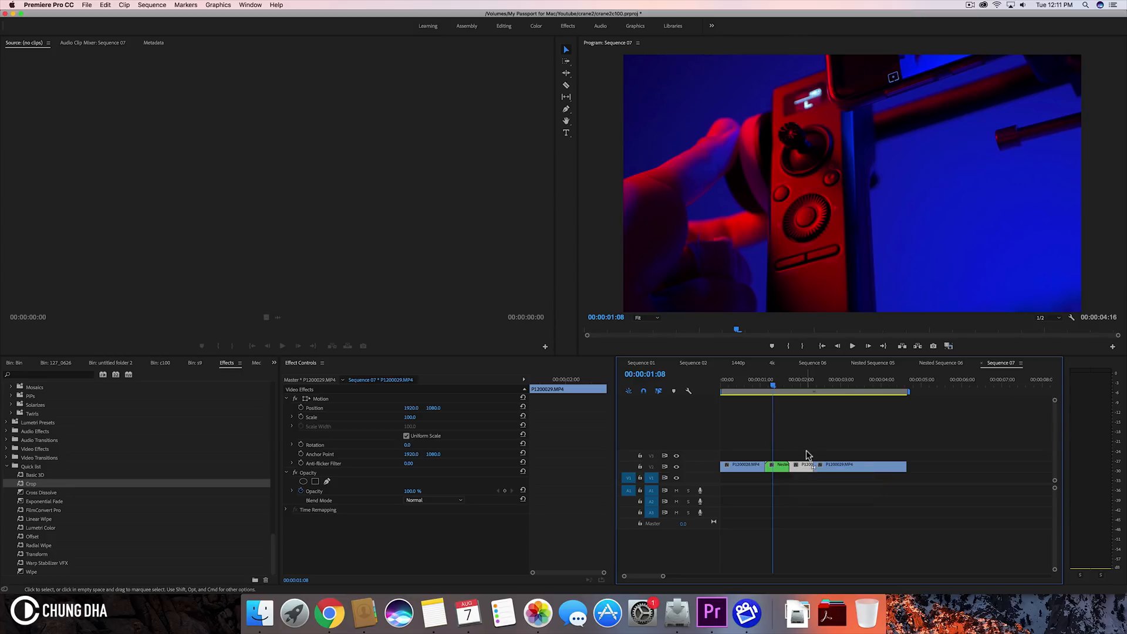
right_click(806, 465)
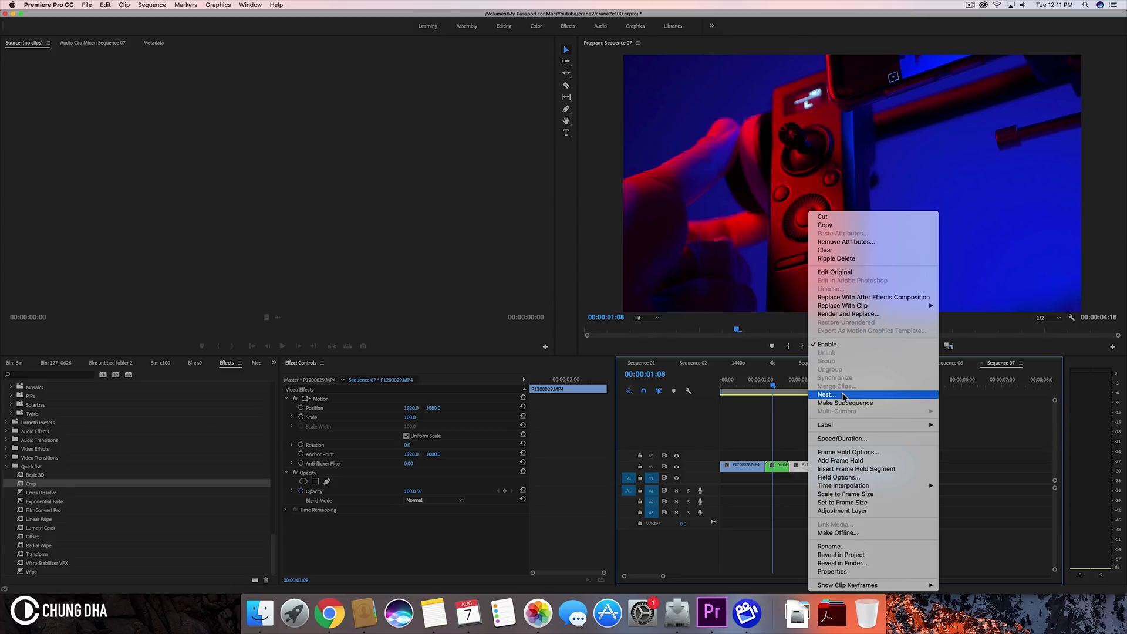
left_click(826, 395)
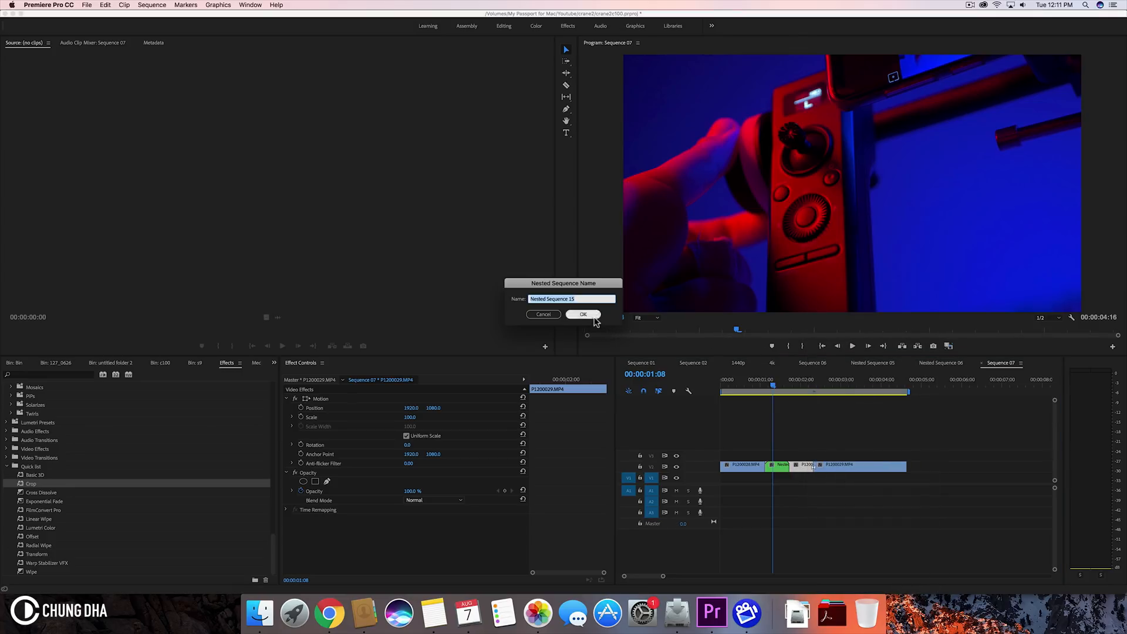
left_click(583, 314)
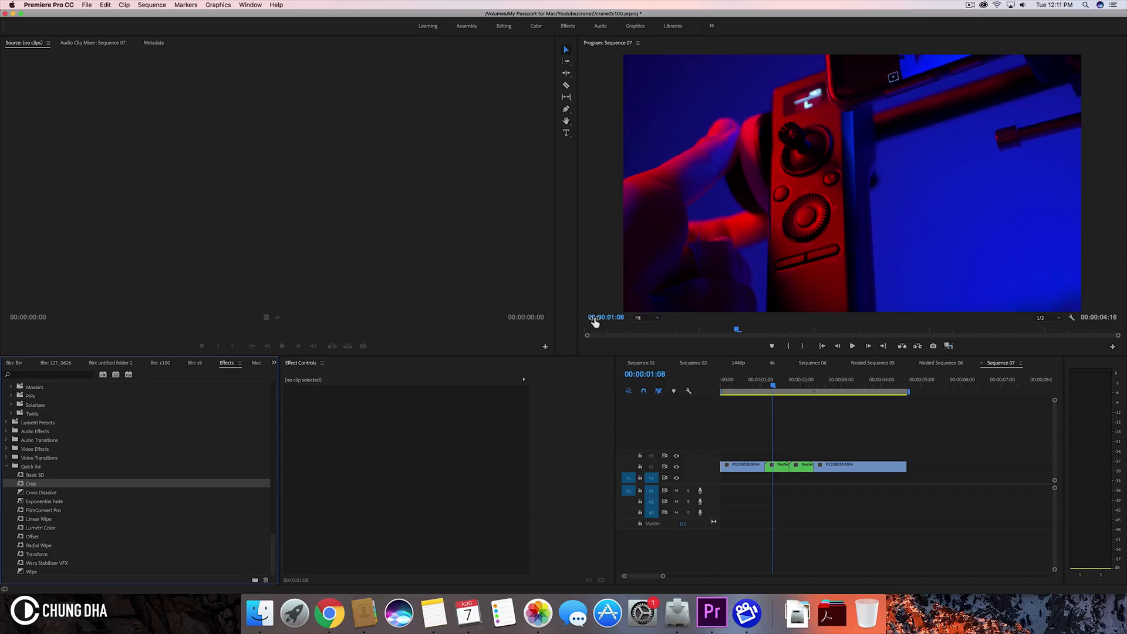
mouse_move(755, 459)
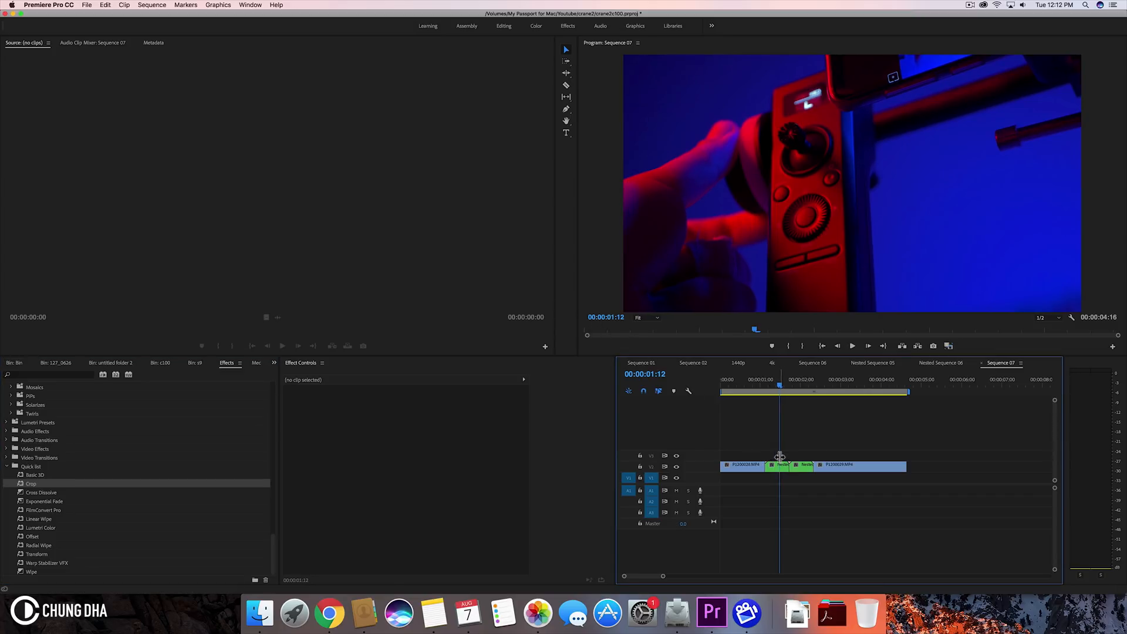
Step: Select both nested clips and locate the ChungDha Swish Pan presets in the Effects panel
left_click(780, 465)
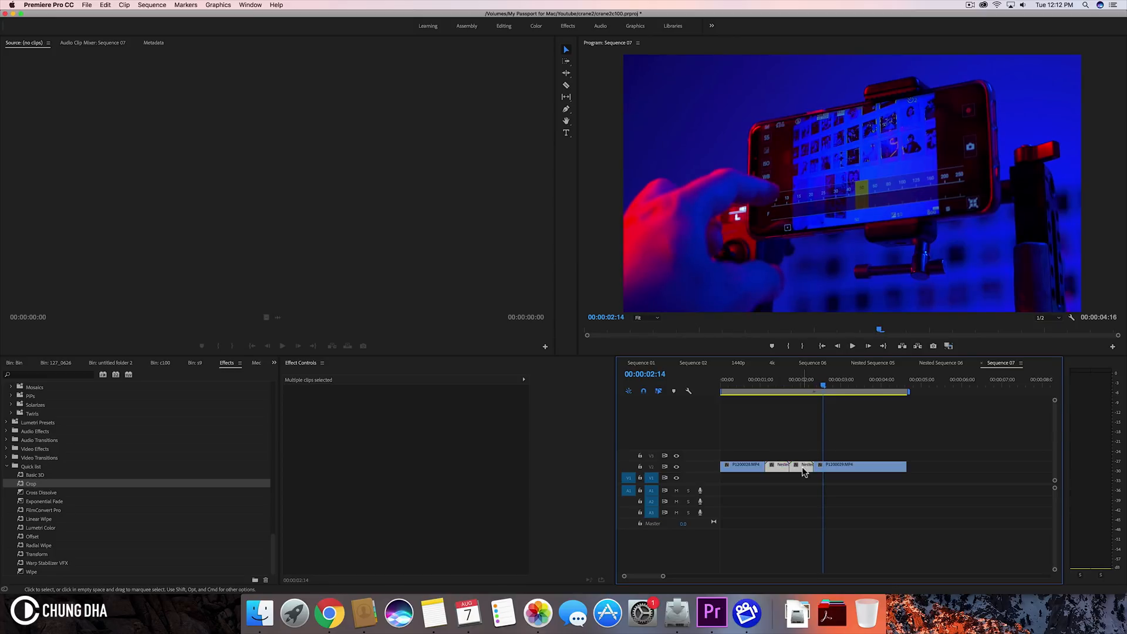
mouse_move(803, 472)
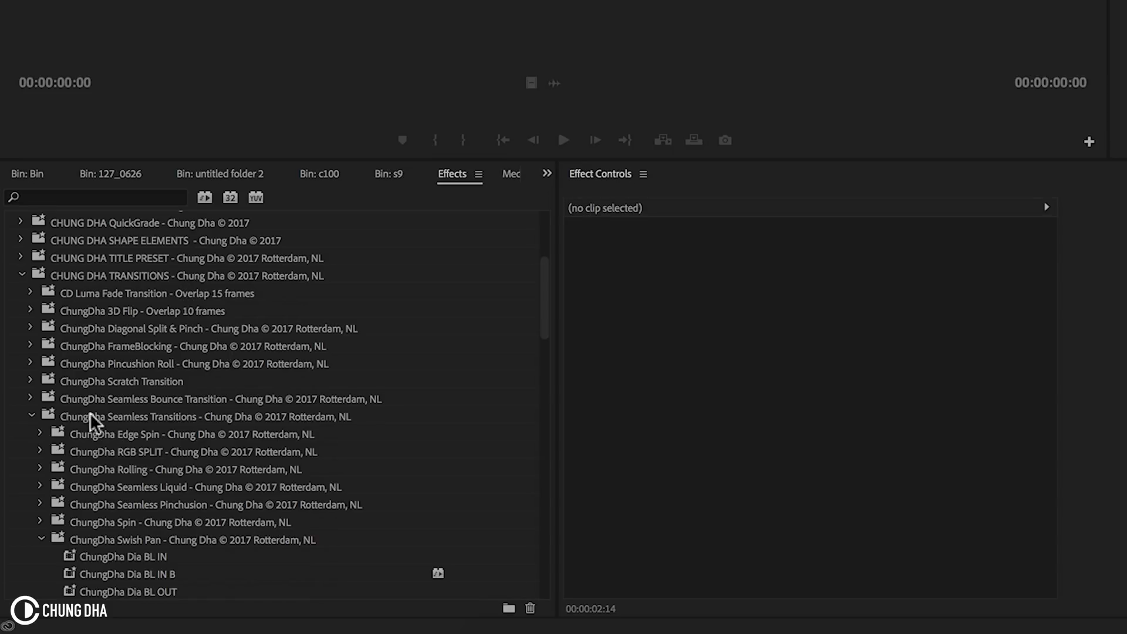
scroll("down", 3)
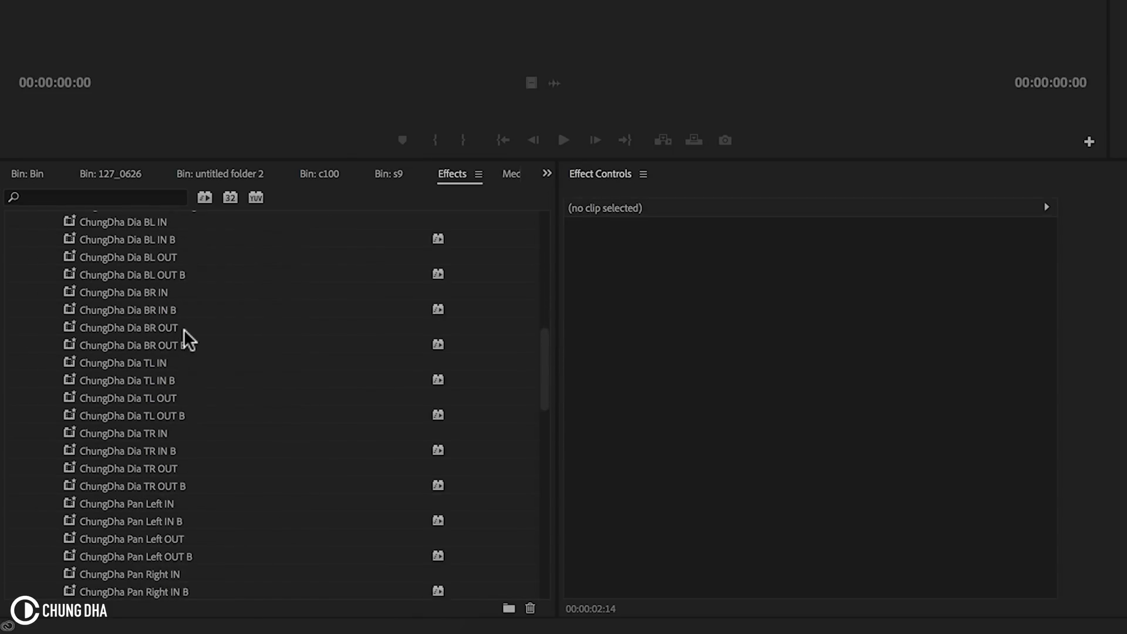
scroll("down", 3)
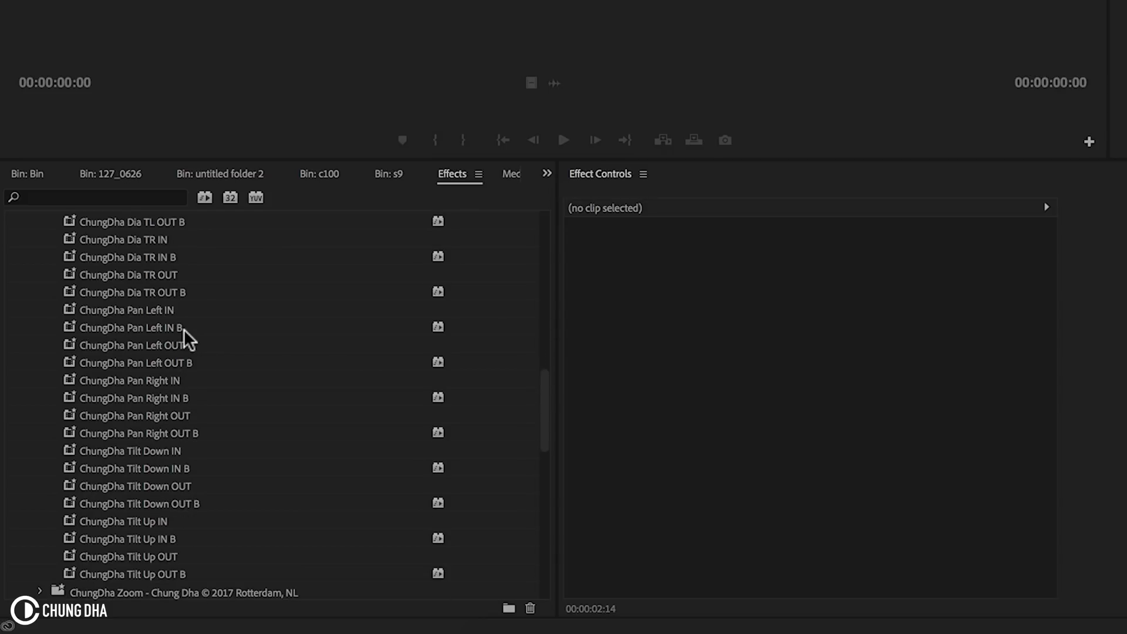
mouse_move(150, 318)
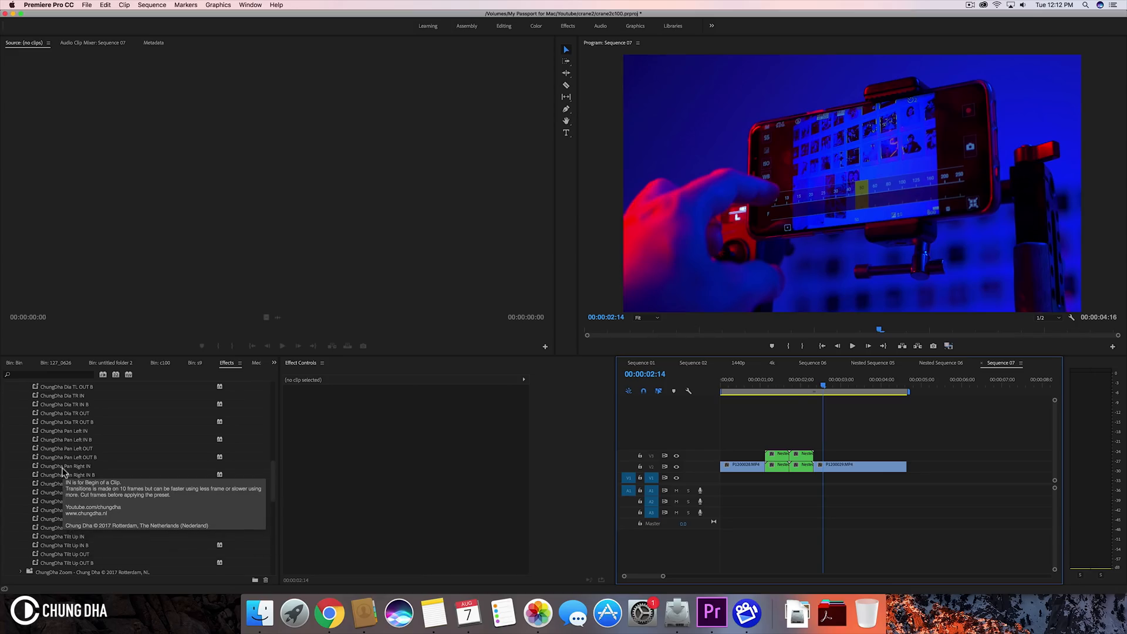
mouse_move(803, 491)
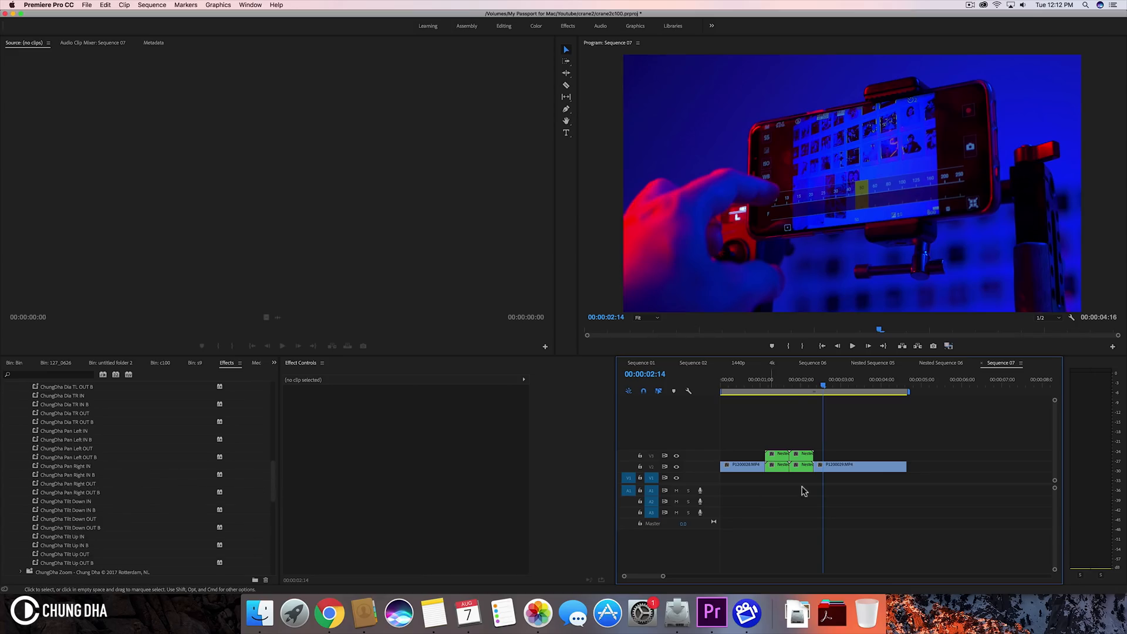
Step: Apply the ChungDha Pan Right IN/OUT presets to the nested clips for a sideways blur
left_click(776, 453)
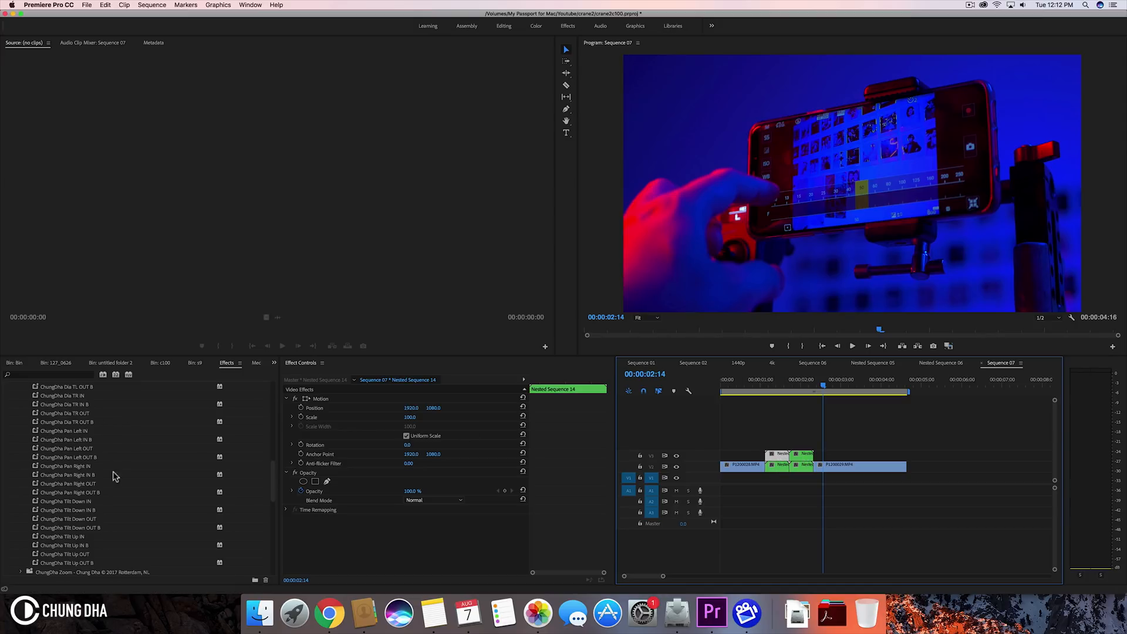
mouse_move(68, 457)
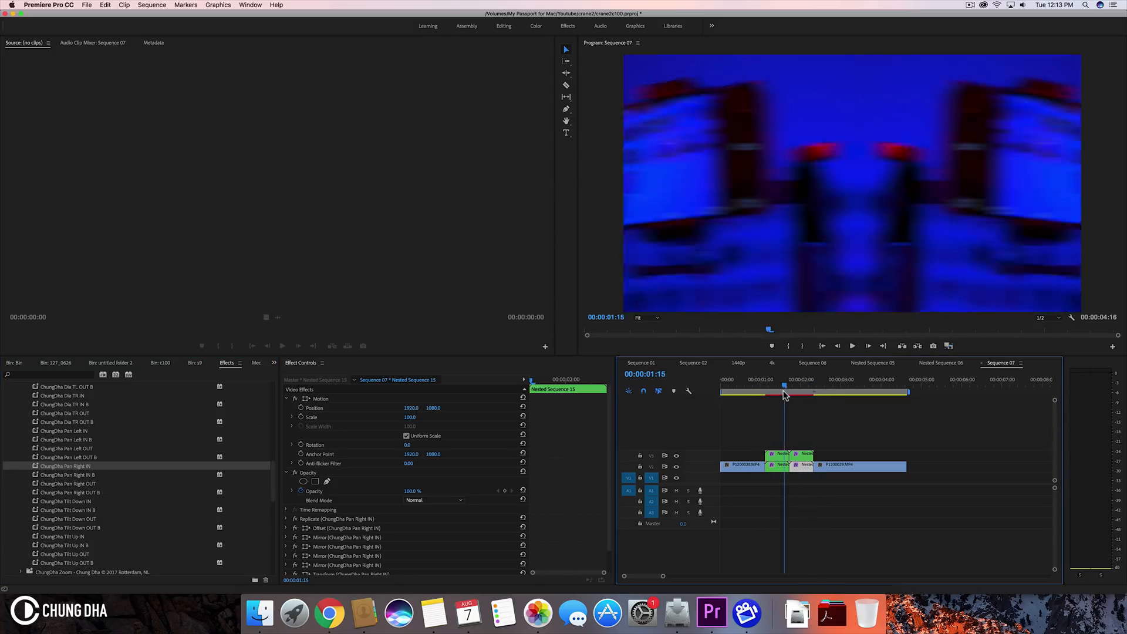
left_click(775, 380)
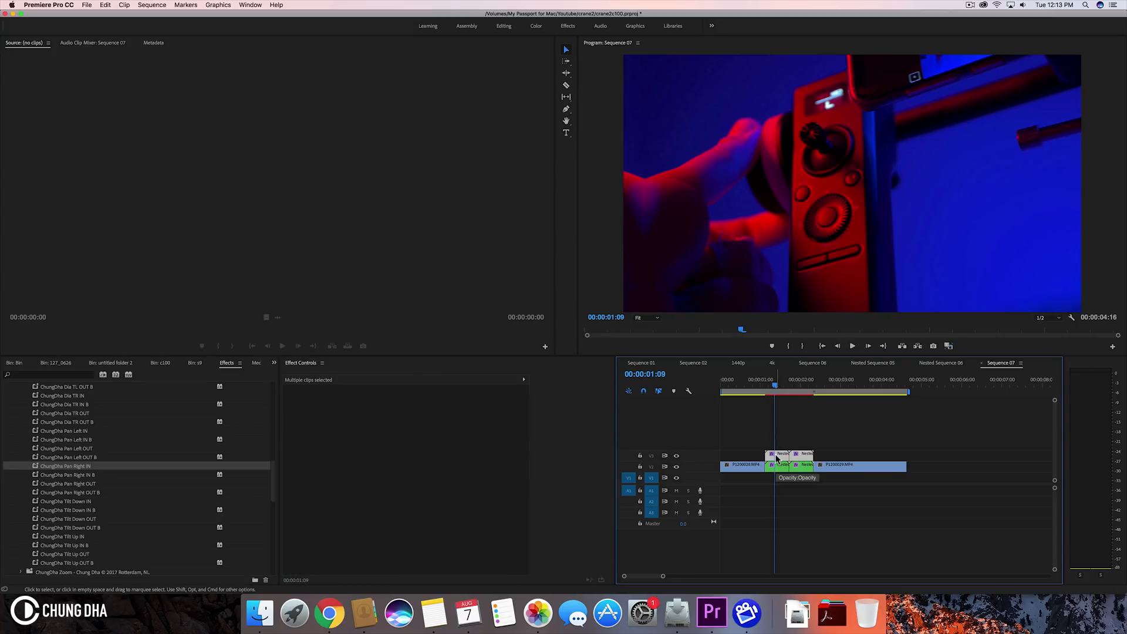
Step: Nest the two upper-track clips together into Nested Sequence 16 and select it
right_click(783, 465)
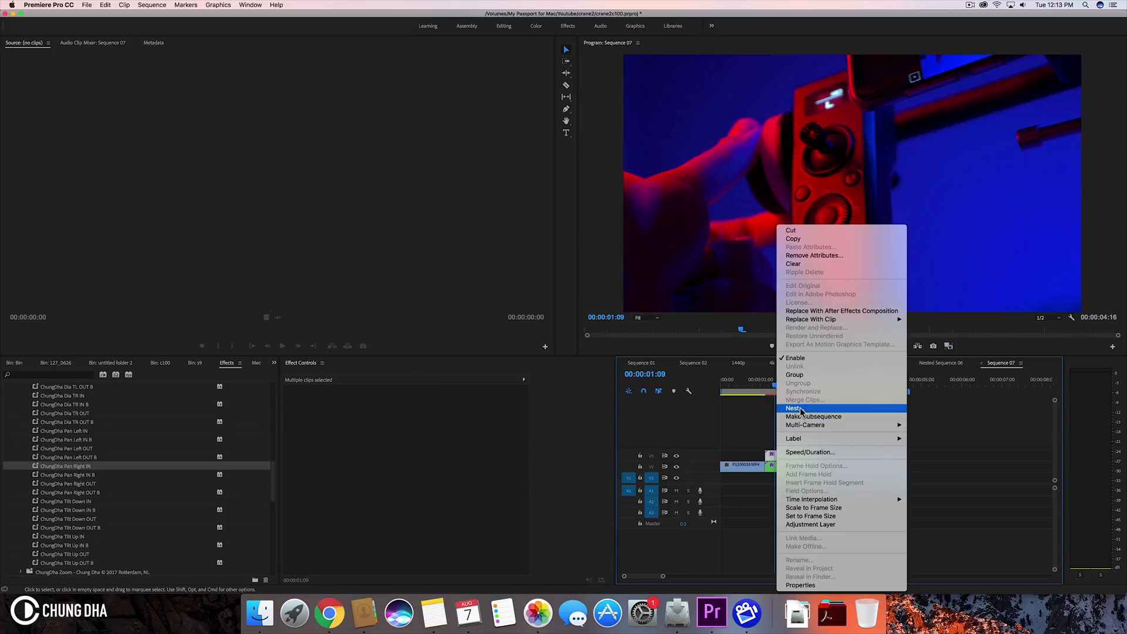
left_click(794, 409)
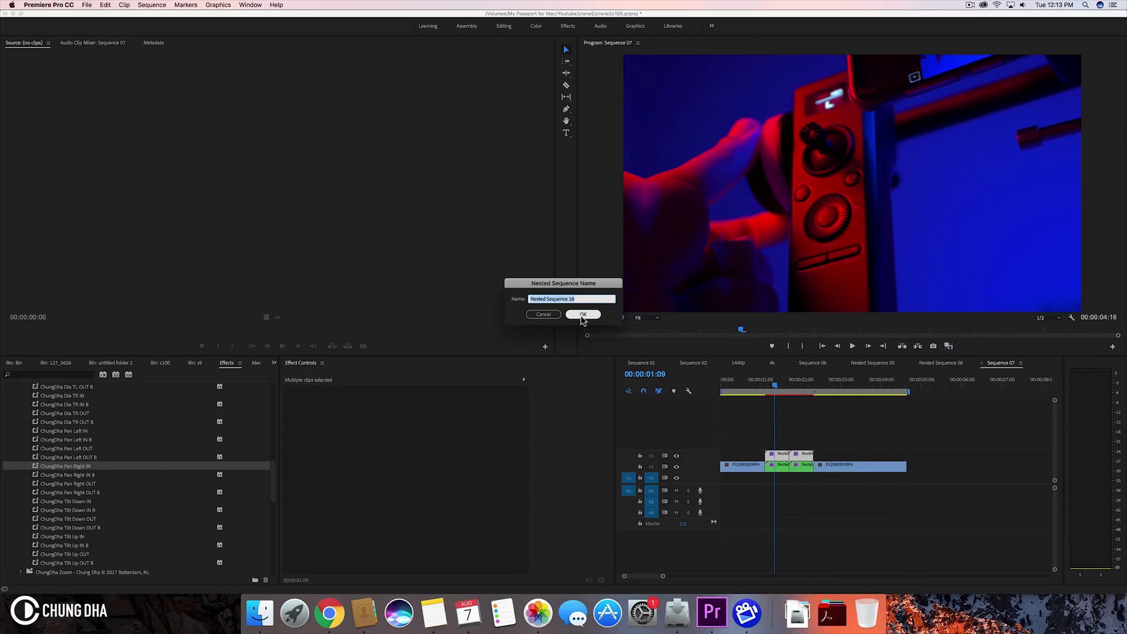
left_click(584, 315)
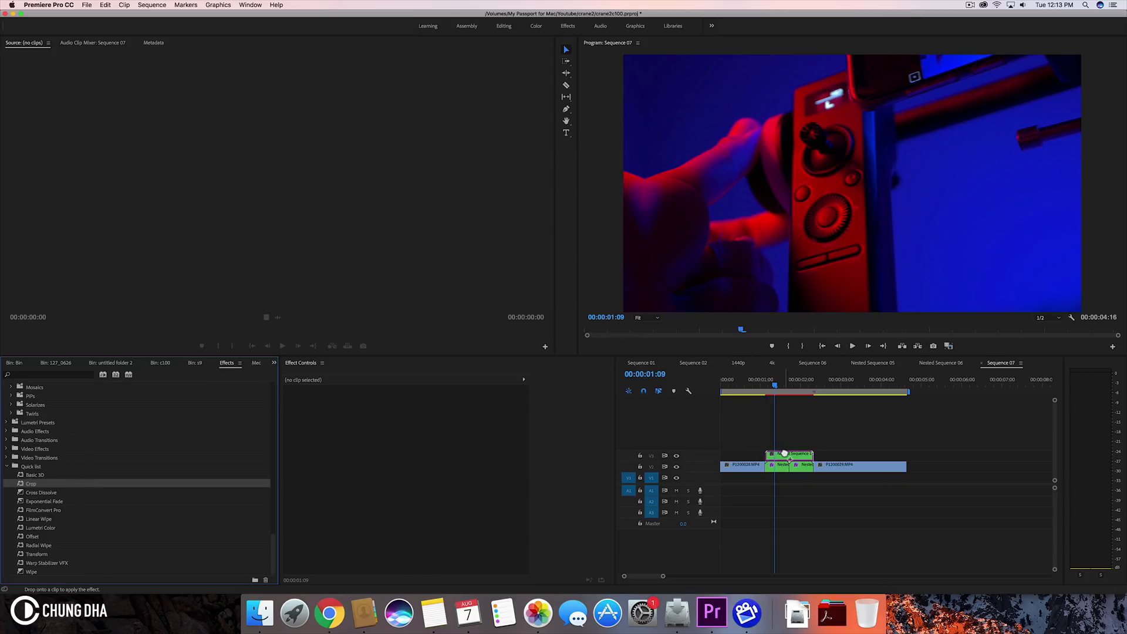
left_click(789, 454)
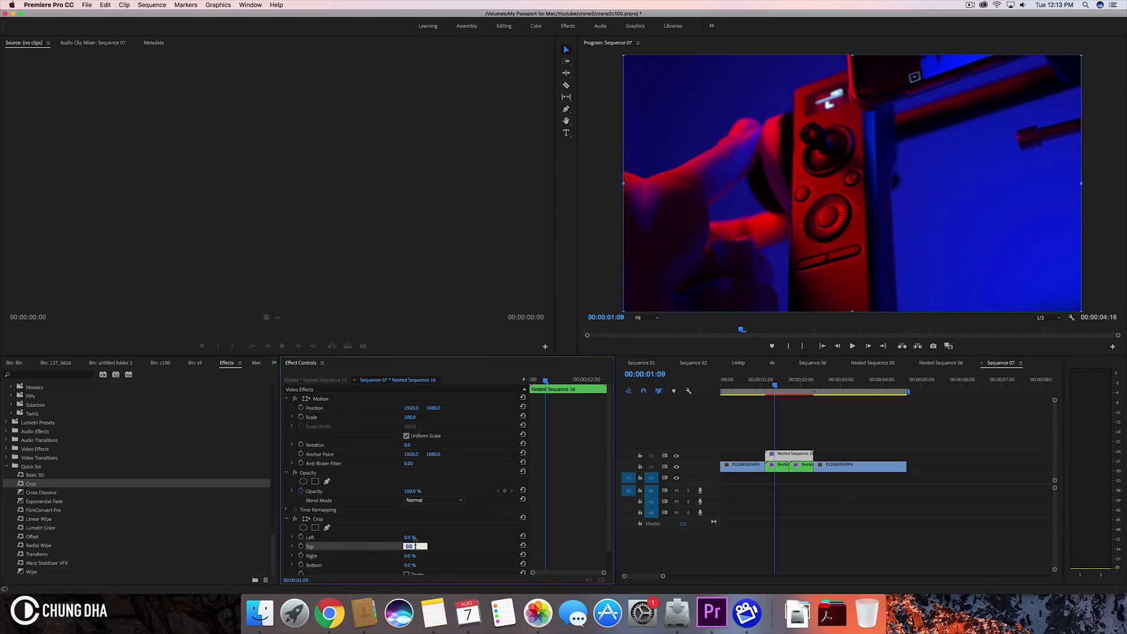
Step: Set Crop Top to 50% on Nested Sequence 16 and scrub to preview the half split
type("50")
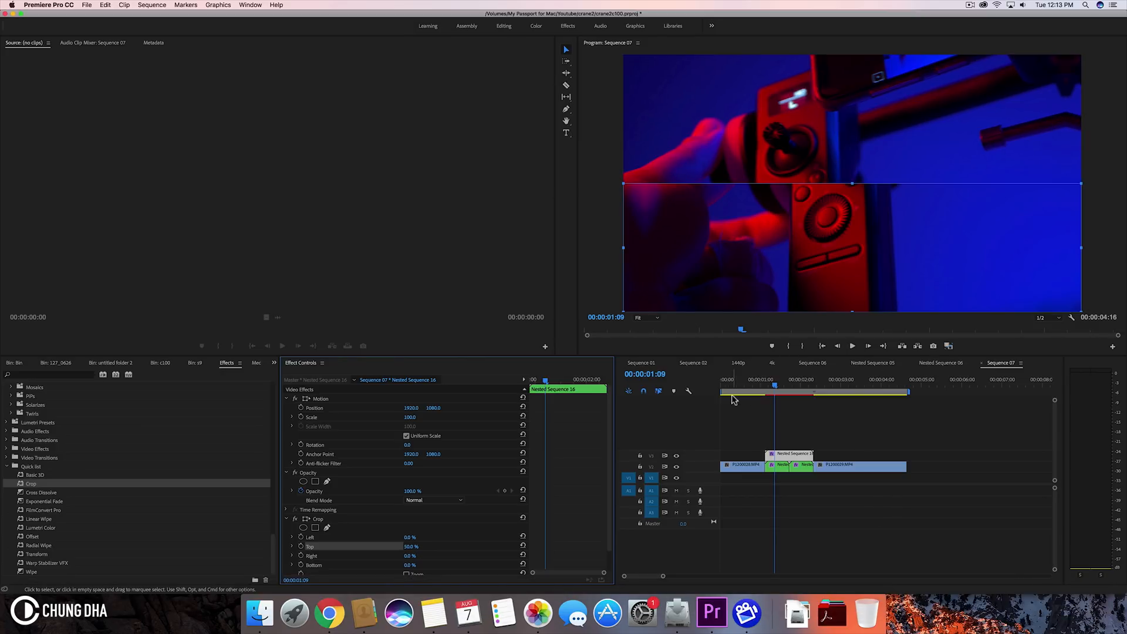
left_click(790, 389)
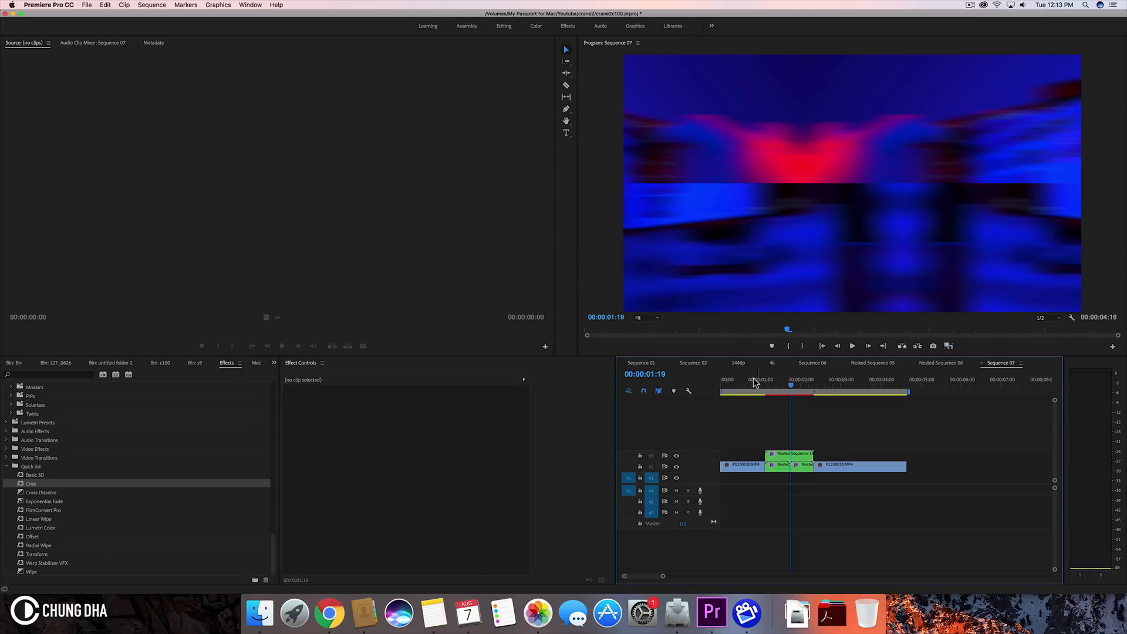
left_click_drag(790, 387, 816, 386)
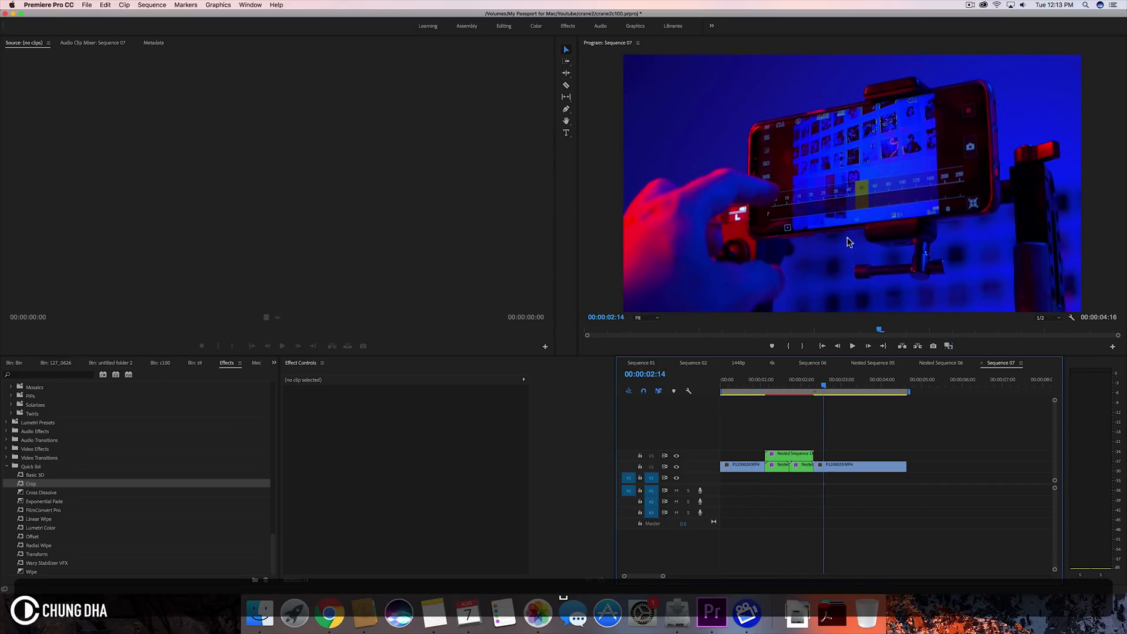
mouse_move(695, 260)
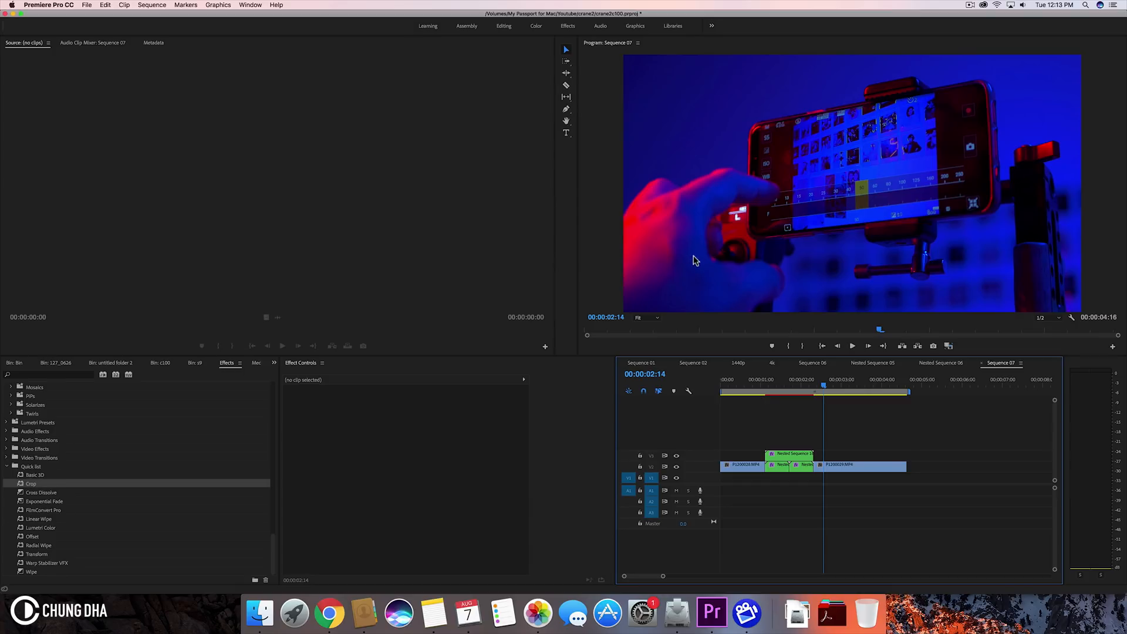
mouse_move(954, 136)
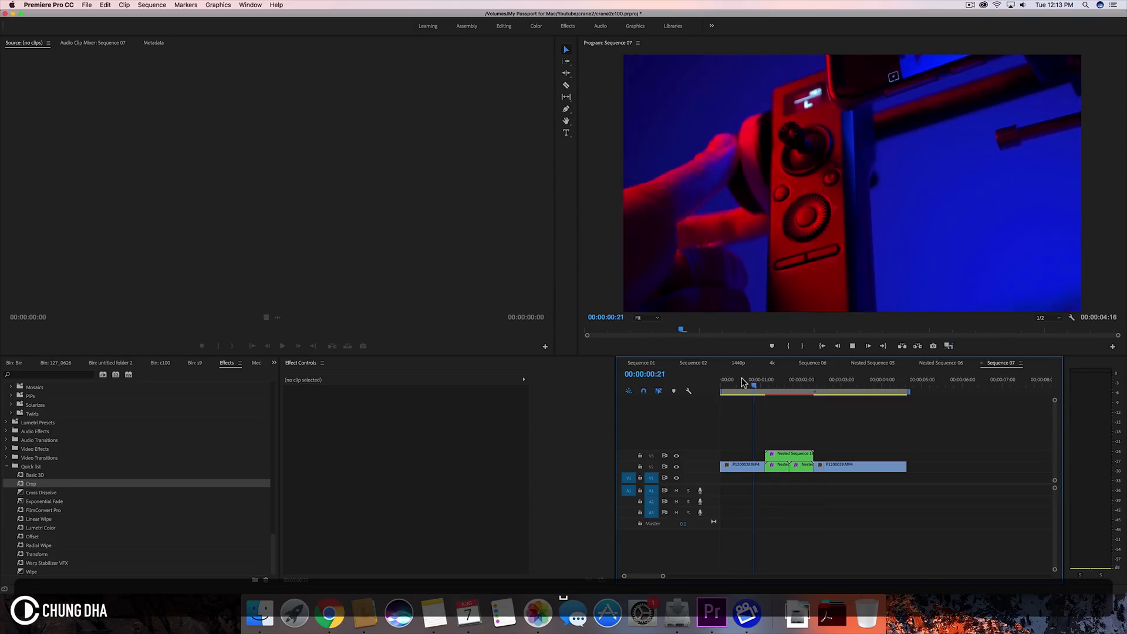
Step: Crop Nested Sequence 16 33% top and bottom for a three-way split, then save with Cmd+S
left_click(826, 379)
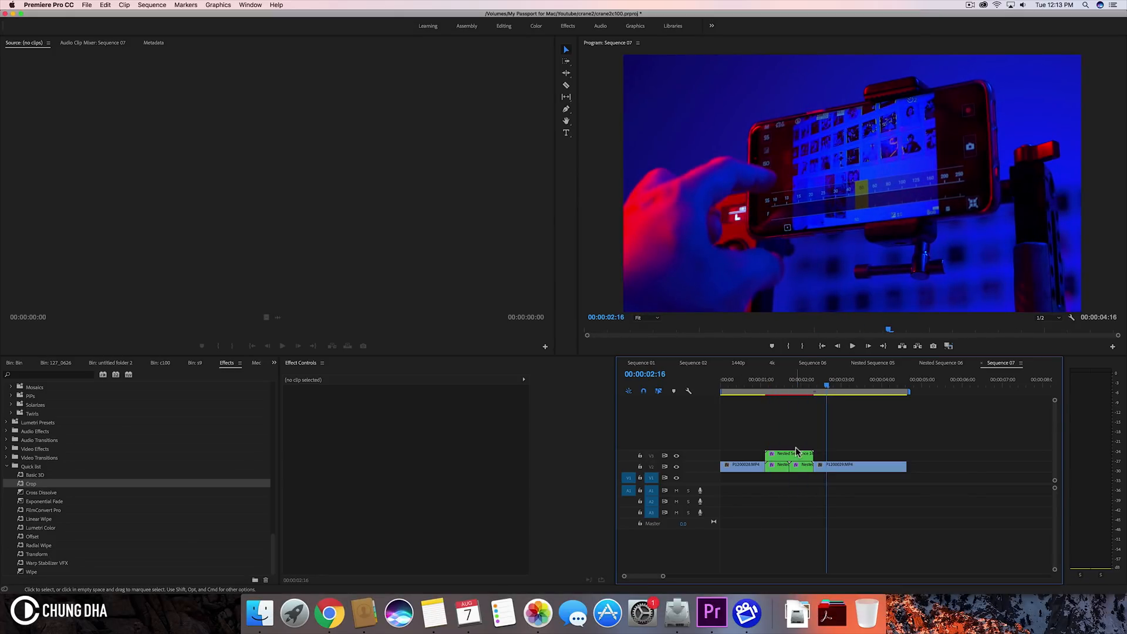
left_click(790, 453)
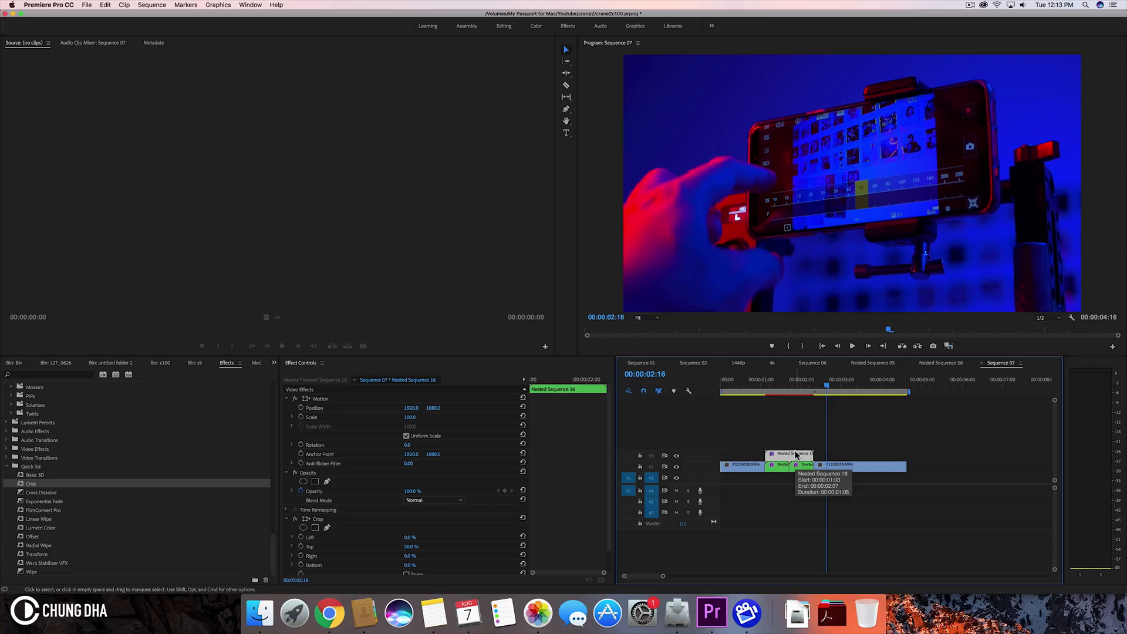
mouse_move(802, 198)
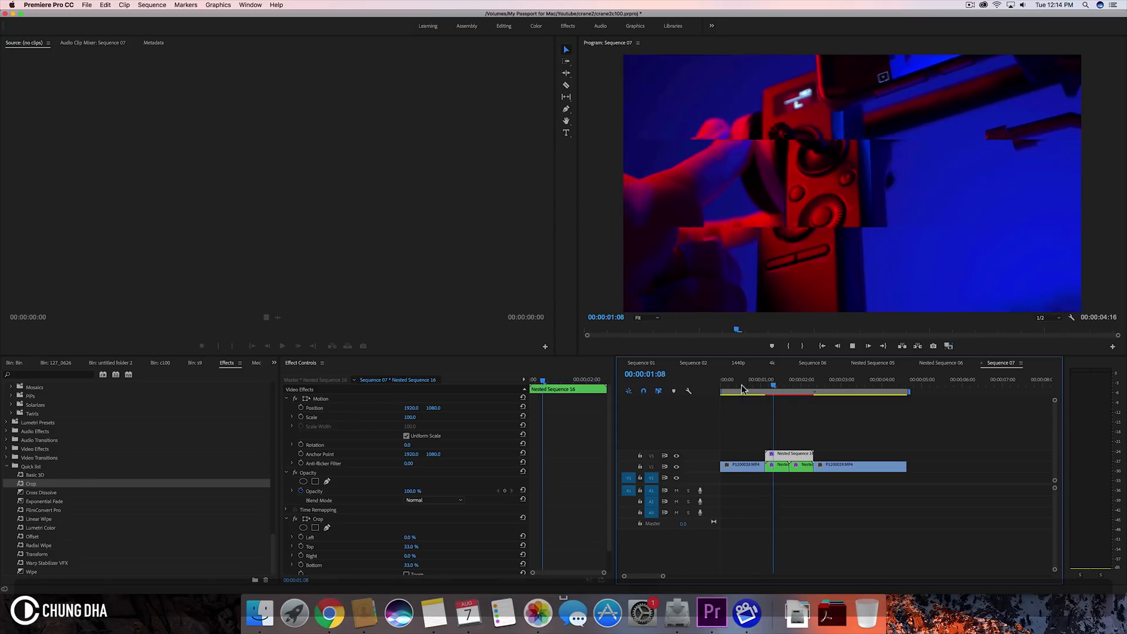
left_click(831, 379)
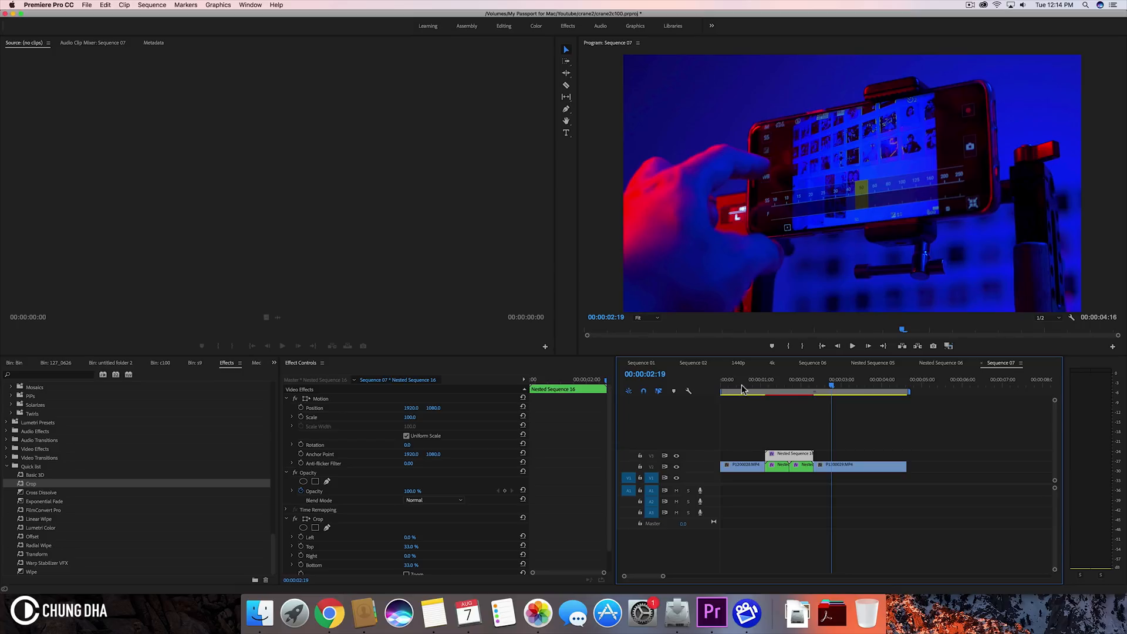
key("cmd+s")
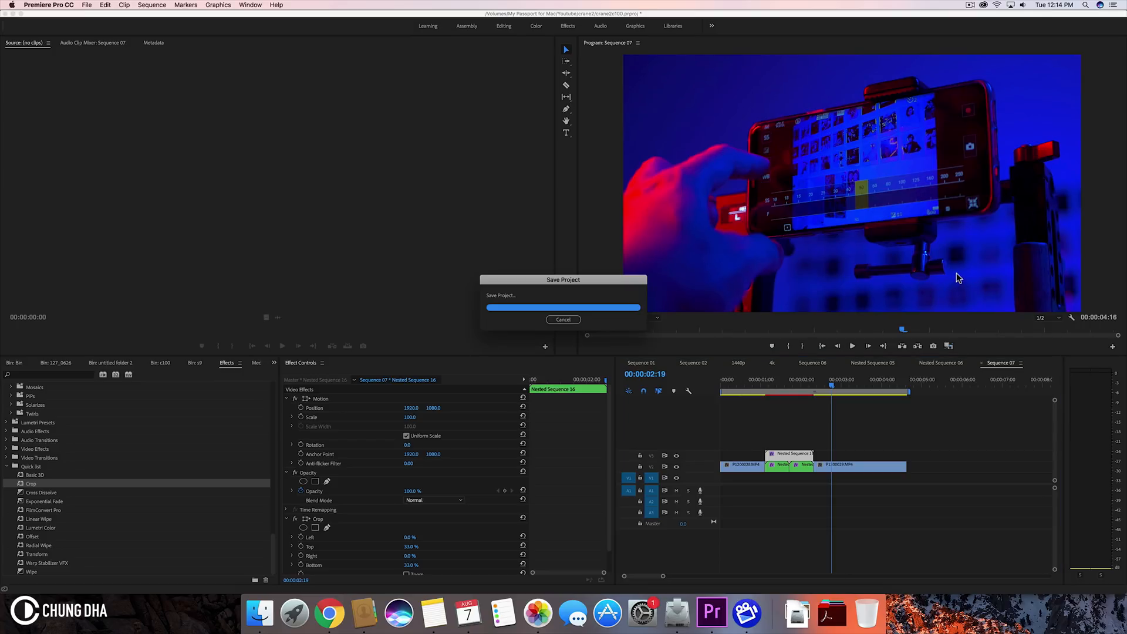